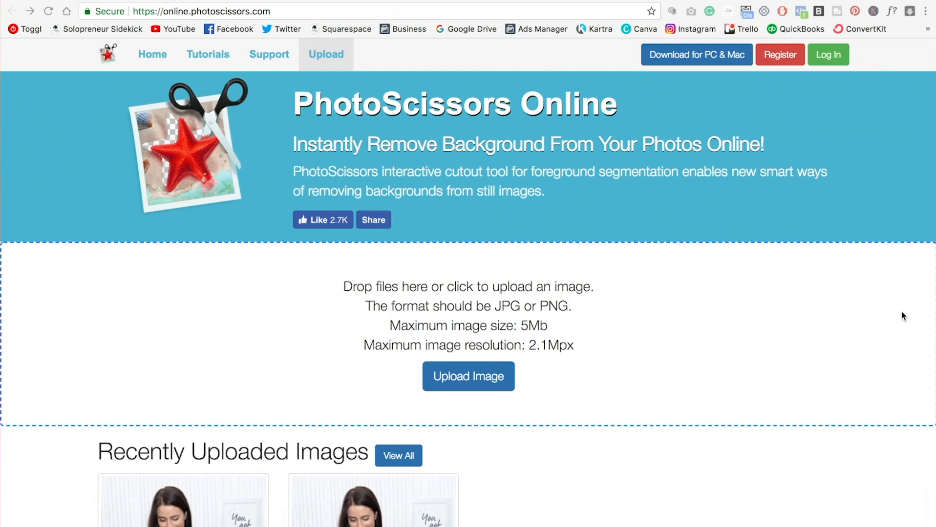
Upload the photo of the woman holding a laptop from the Downloads folder
click(469, 376)
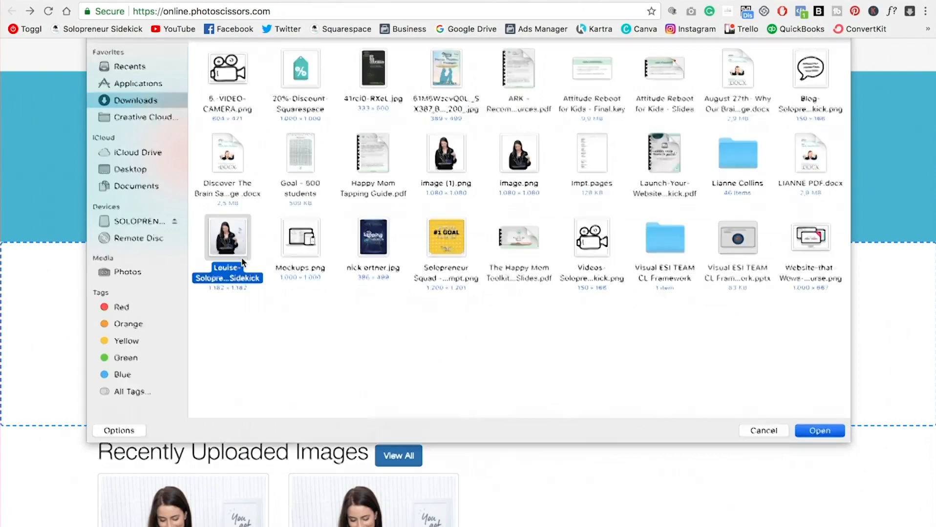
click(820, 431)
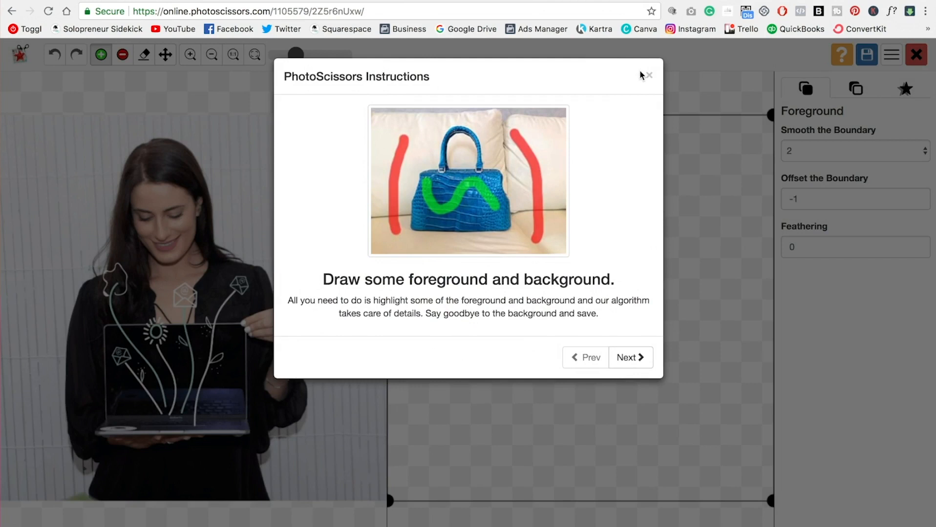
Dismiss the instructions and stroke green foreground marks over the woman and laptop
click(649, 75)
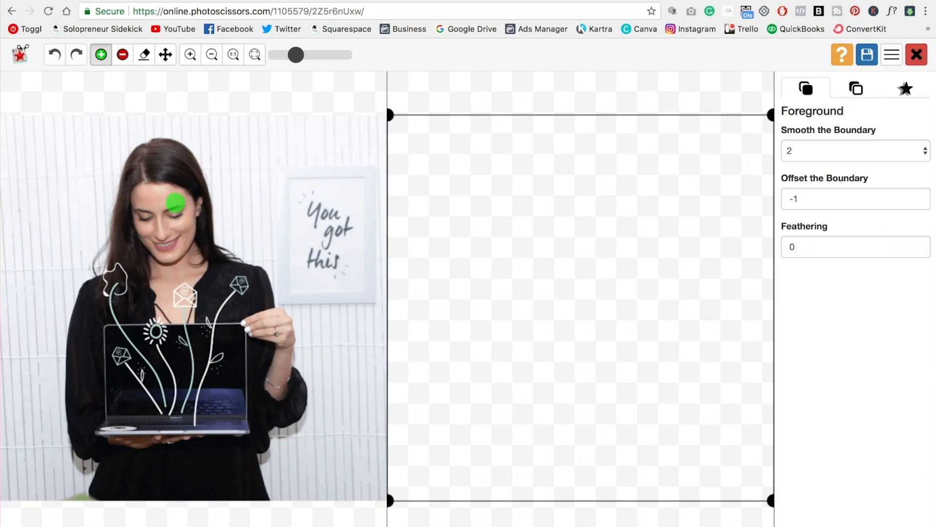
drag(173, 203, 194, 334)
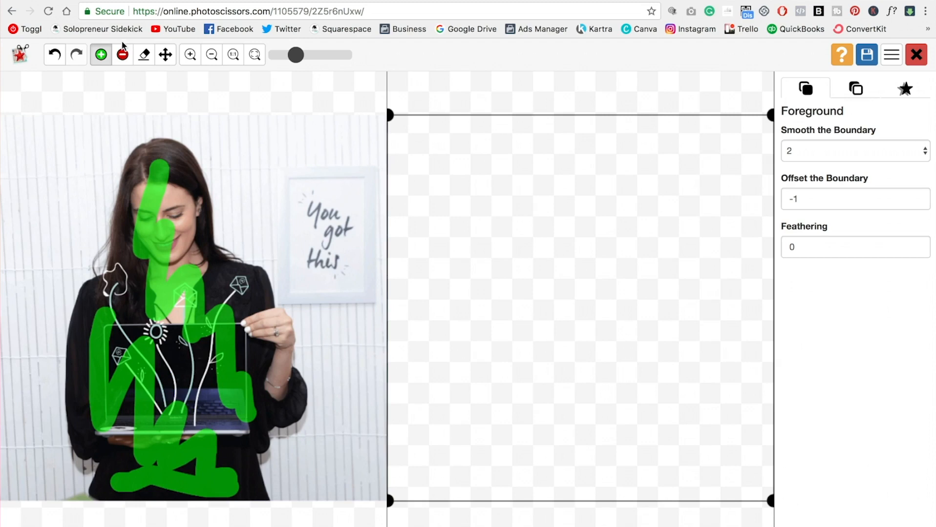
Switch to the red background marker to paint over the white wall around the woman
click(122, 54)
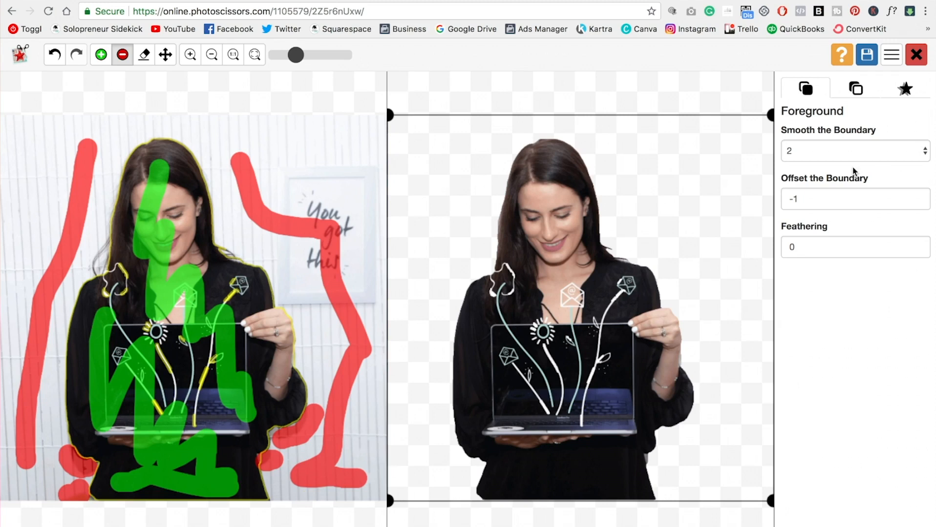
Download the cut-out woman on a transparent background as an image file
click(920, 147)
text(pixlr.)
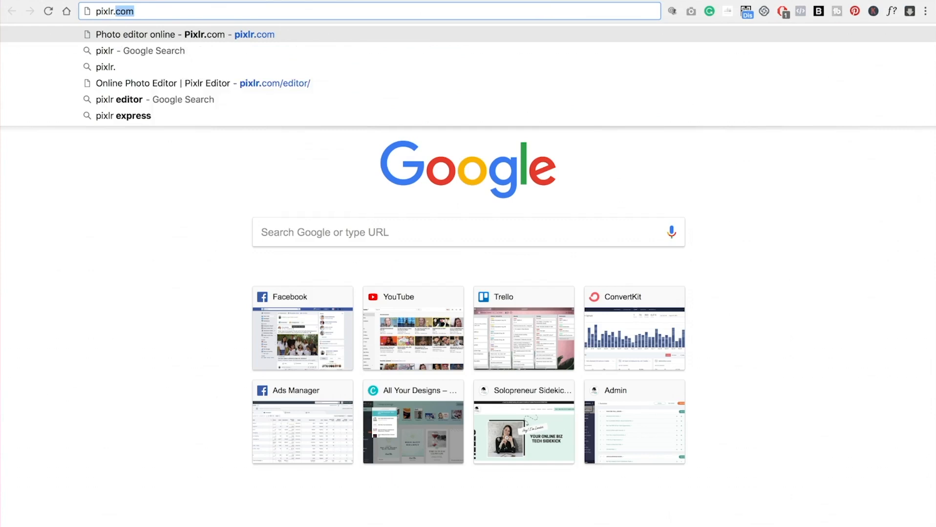
Load pixlr.com, launch the editor and open image (2).png from the computer
key(Enter)
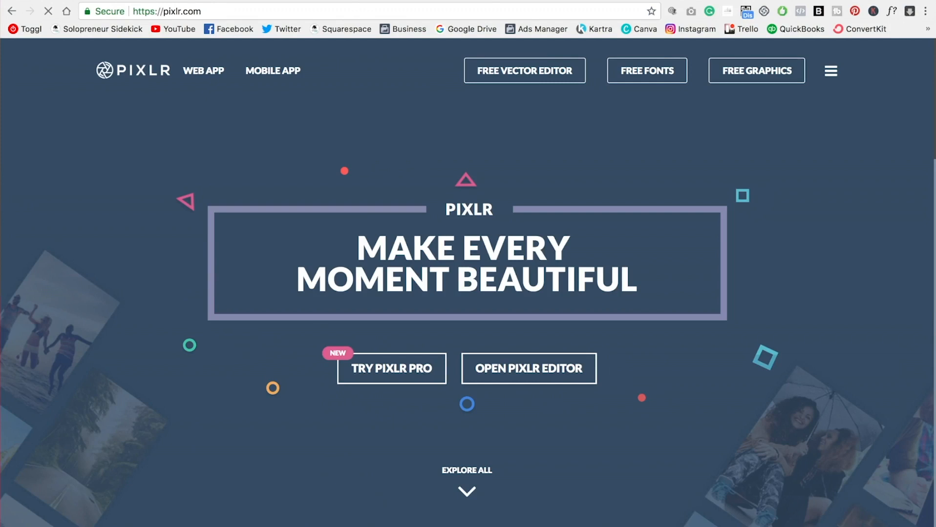
click(529, 368)
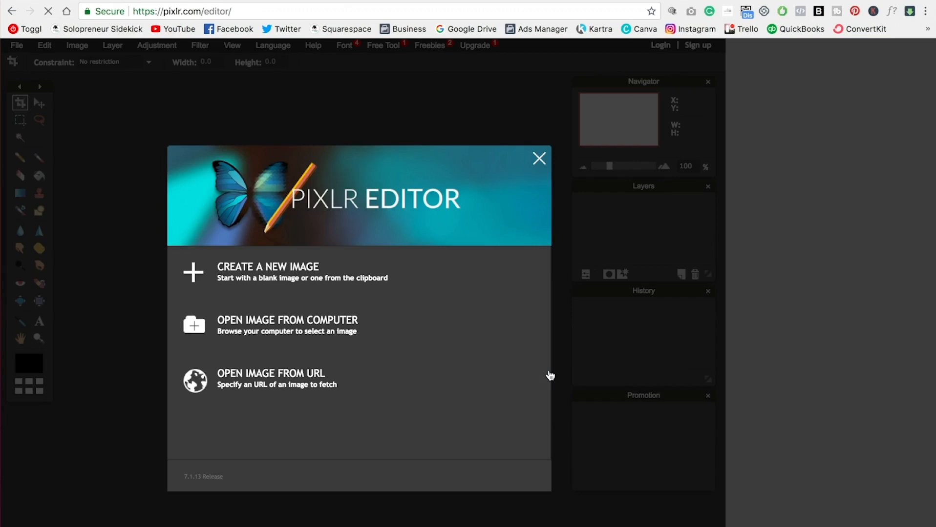
click(288, 321)
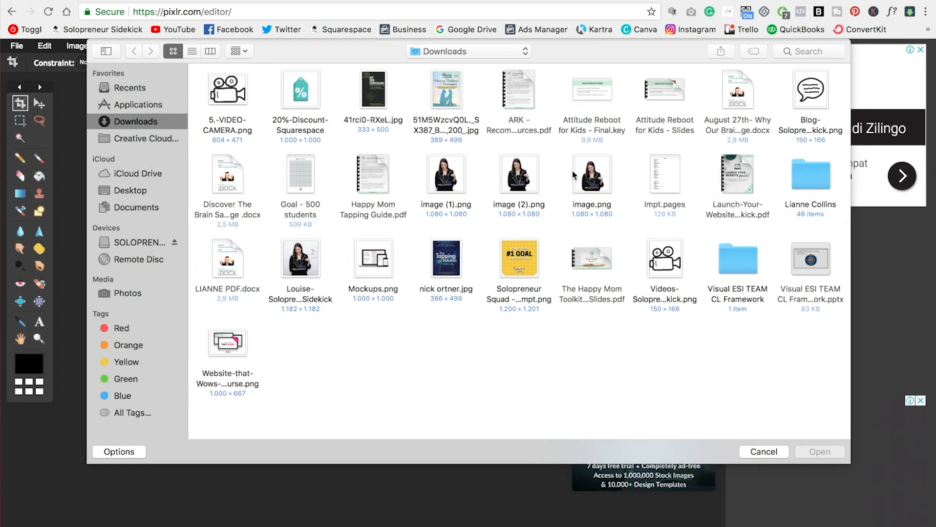
double_click(591, 174)
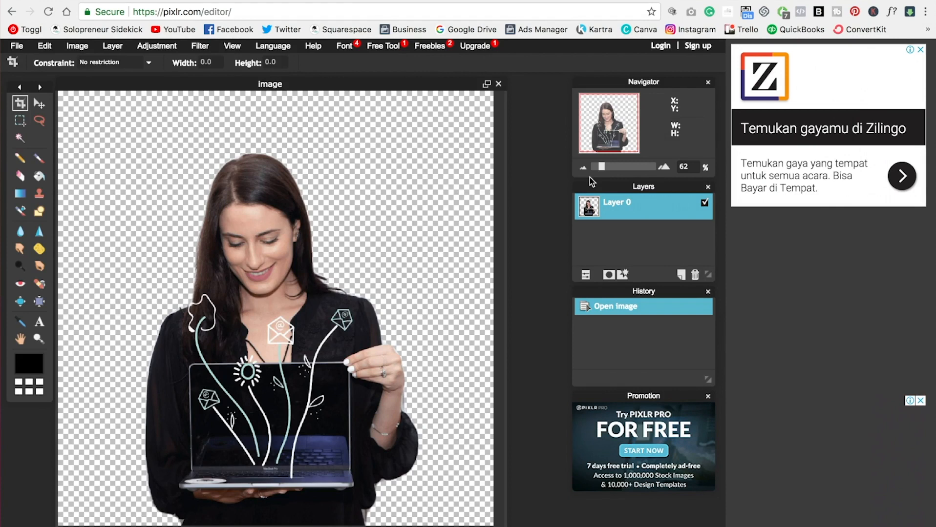
Enable an Inner glow layer style and bring up its colour selector for magenta ff00e6
click(927, 49)
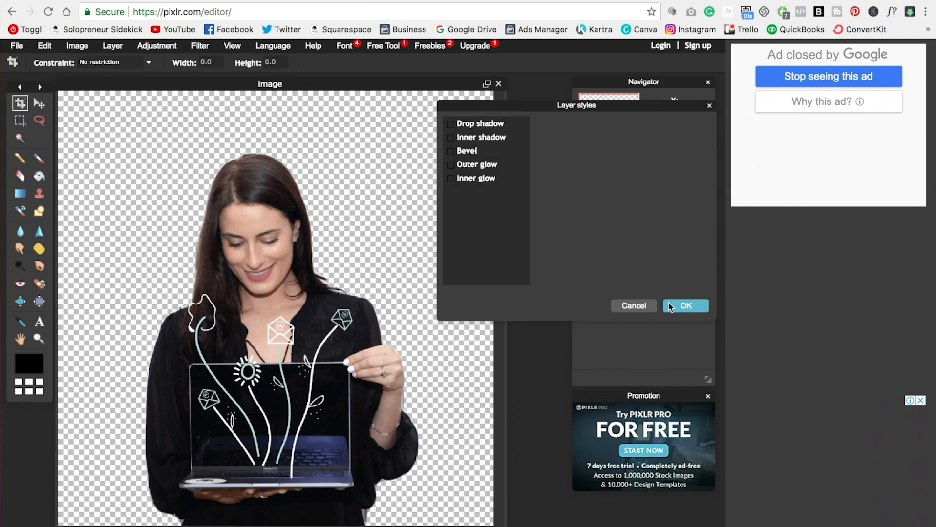
click(449, 178)
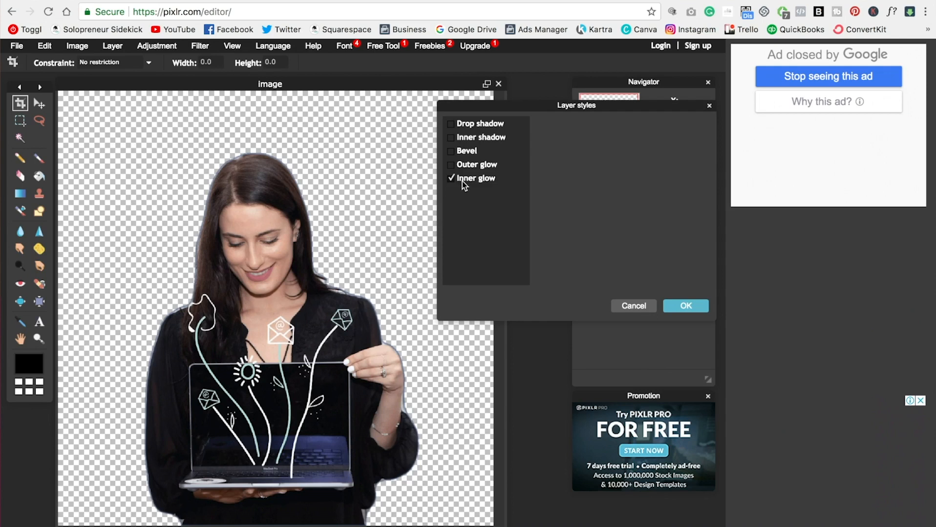
click(475, 178)
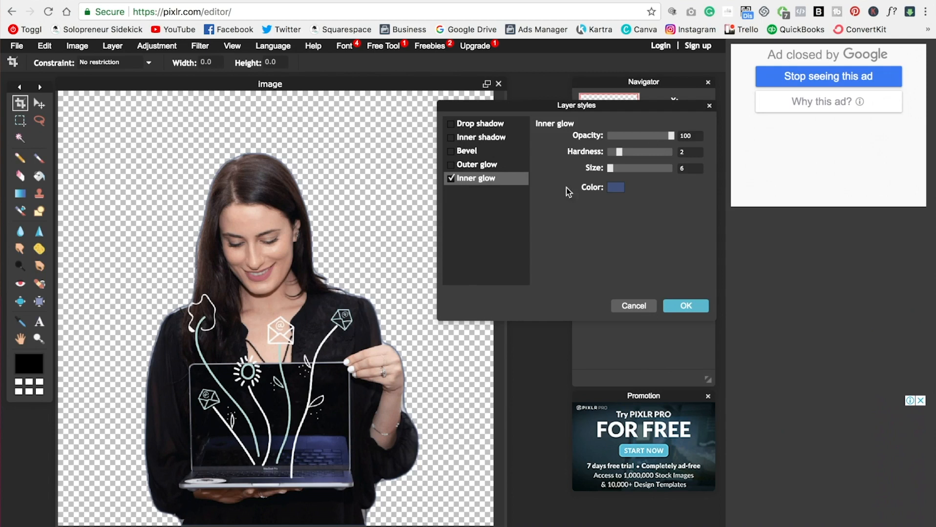
click(616, 187)
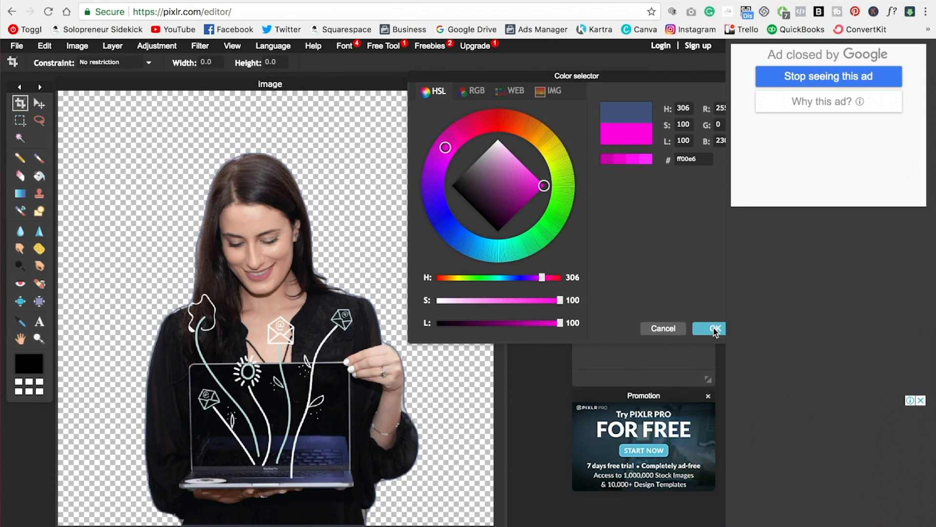
Apply the pink glow with full hardness and size about 17, then confirm the layer style
click(711, 328)
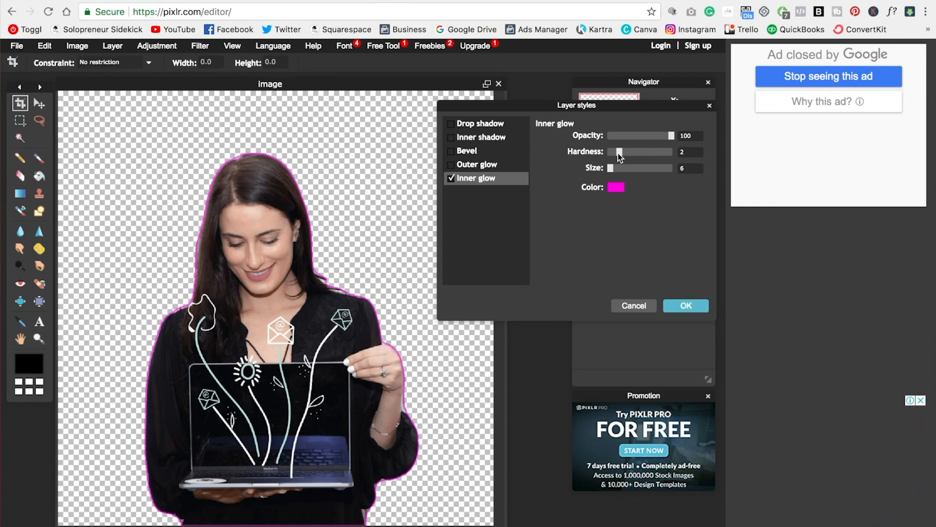
drag(618, 151, 641, 151)
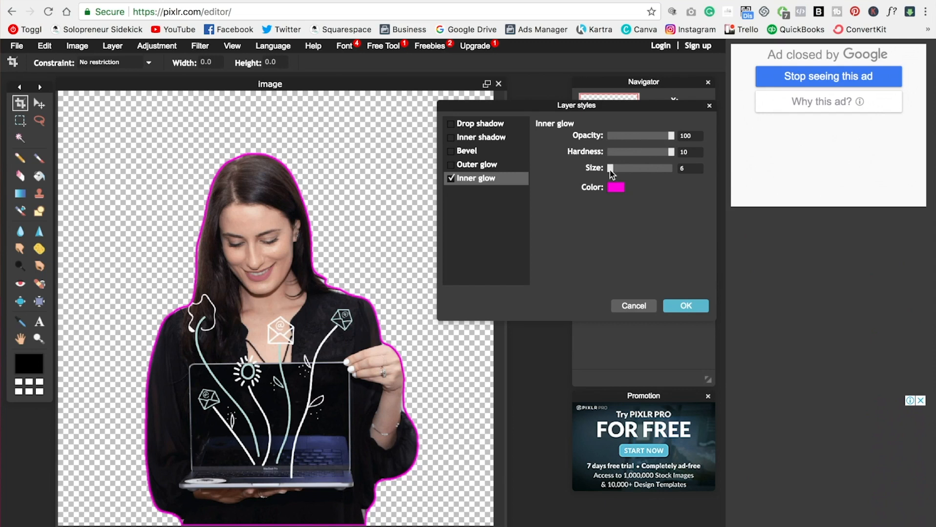
drag(610, 168, 617, 168)
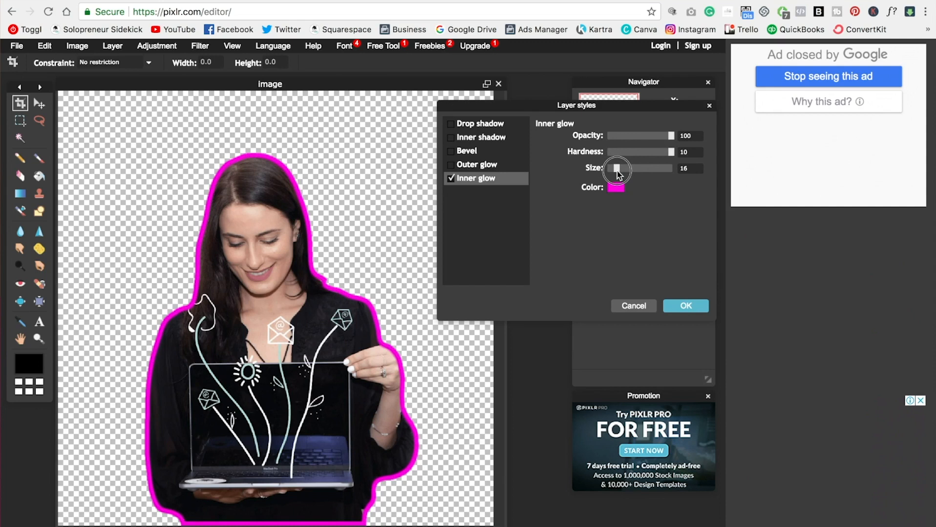
drag(617, 168, 611, 168)
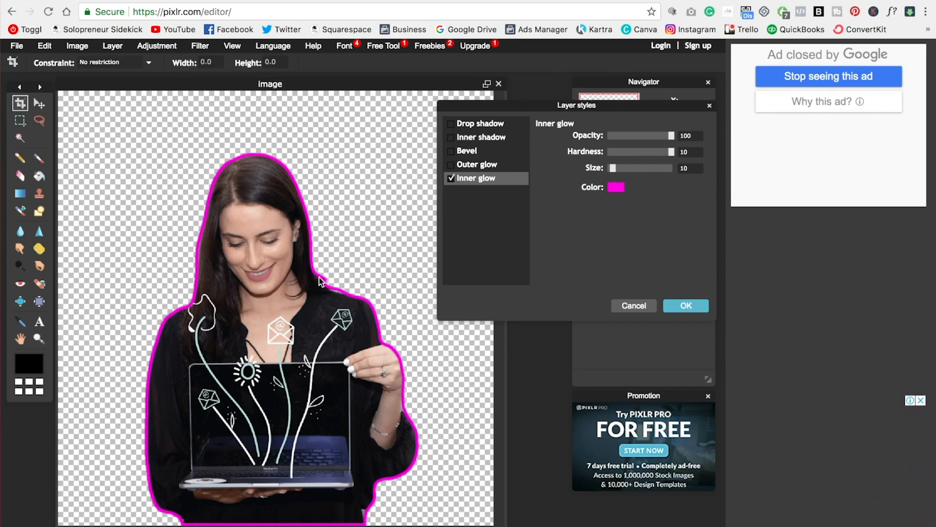
drag(612, 168, 619, 168)
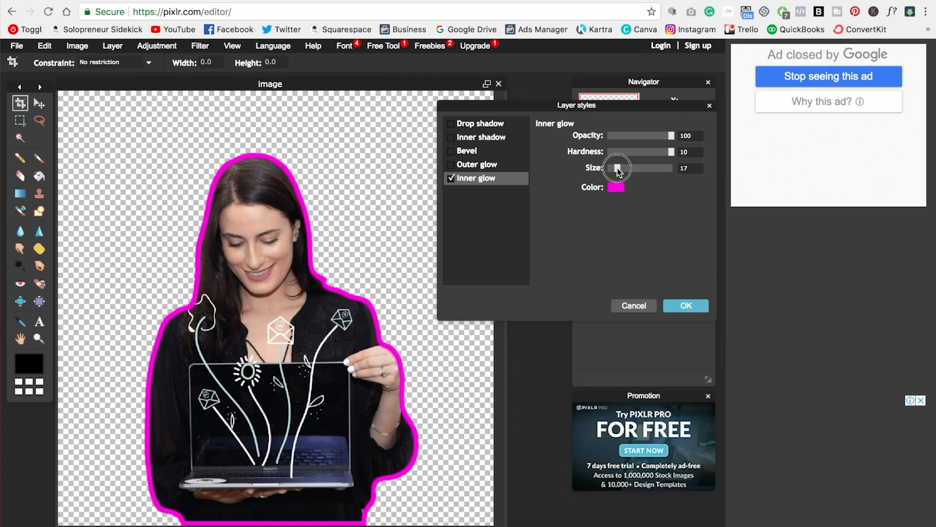
click(686, 306)
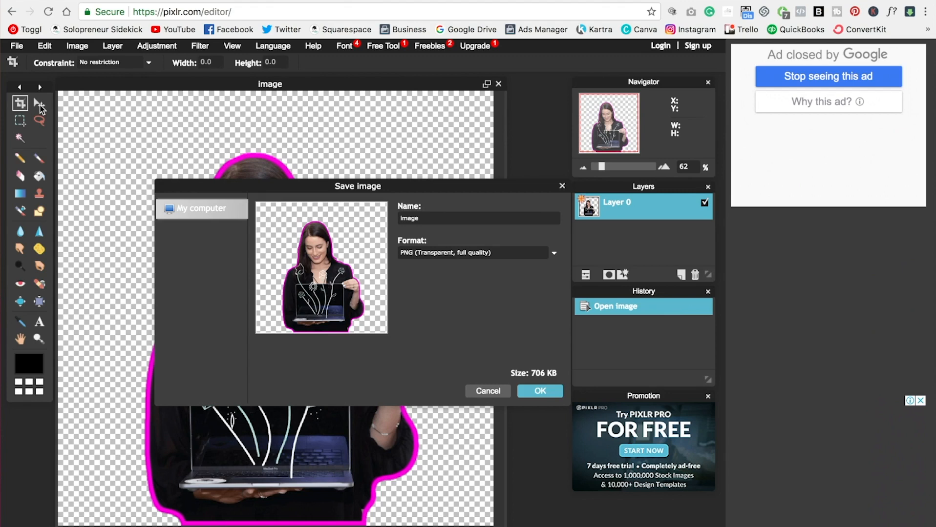
mouse_move(375, 278)
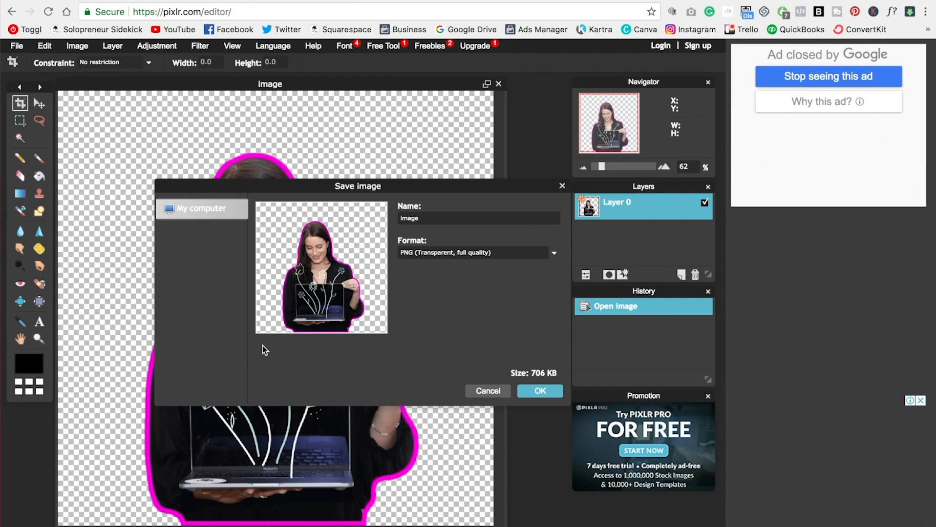
Save the pink-outlined cutout to the computer as a transparent full-quality PNG
click(487, 390)
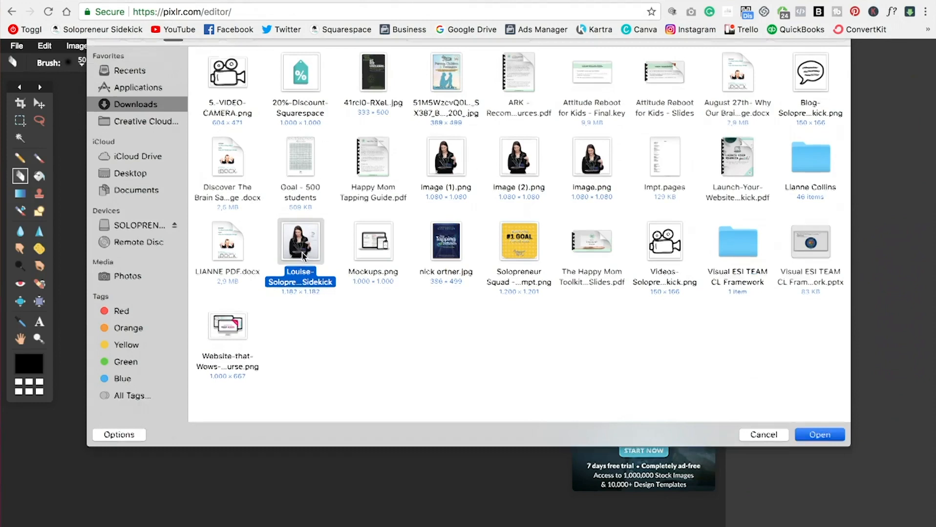
Open the original photo of the woman against the white wall from Downloads
click(820, 435)
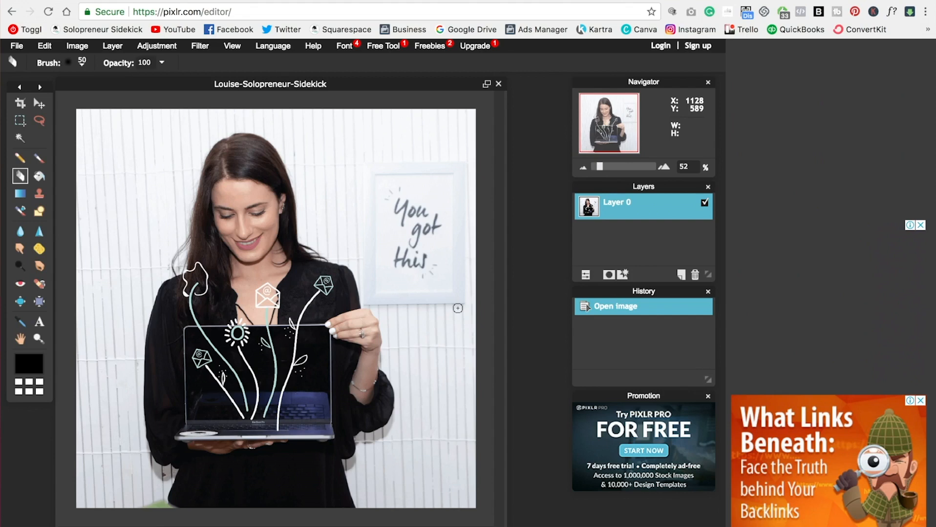
mouse_move(17, 142)
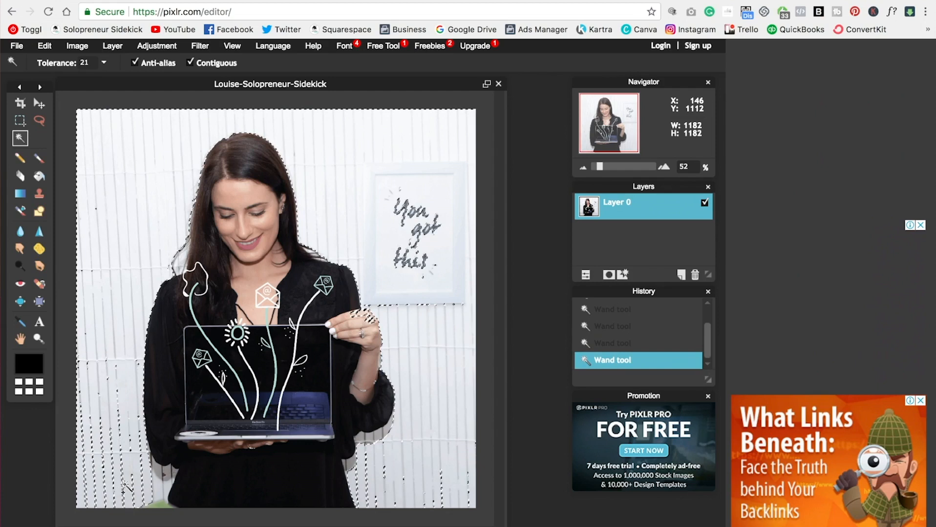
Add more white-wall areas to the Magic Wand selection and clear them to transparency
click(156, 487)
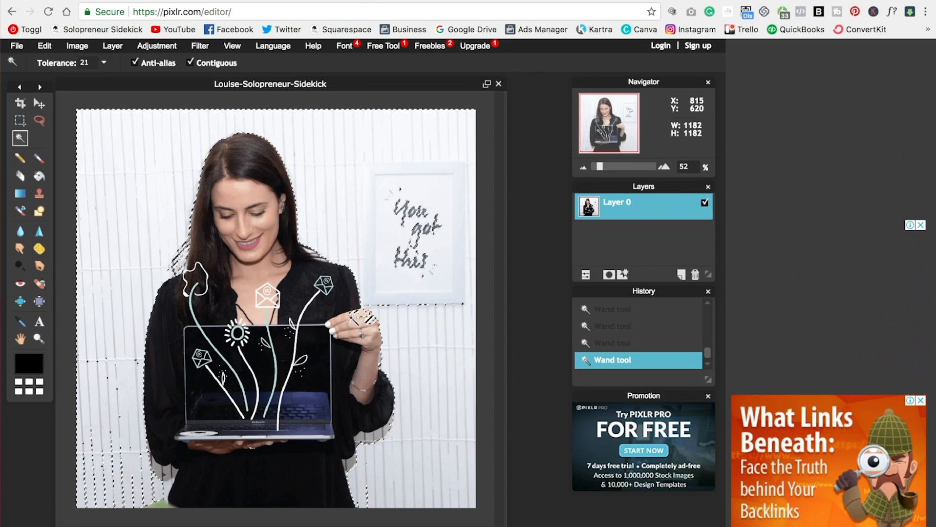
click(361, 318)
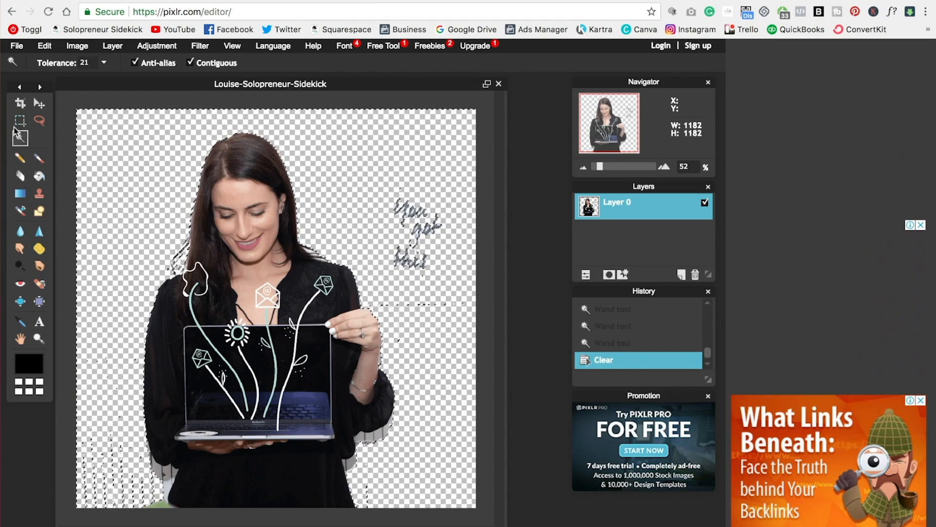
Clear the selected white background and switch back to the Marquee selection tool
click(18, 121)
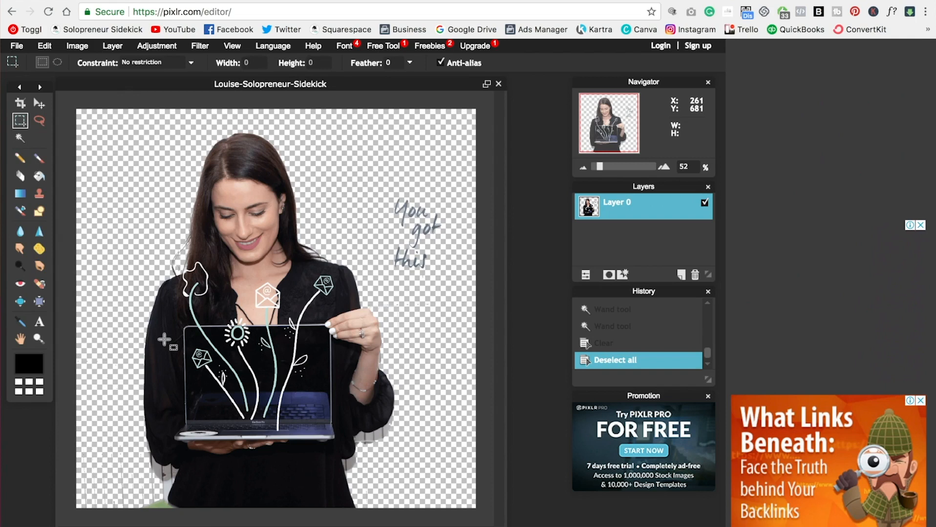
click(19, 188)
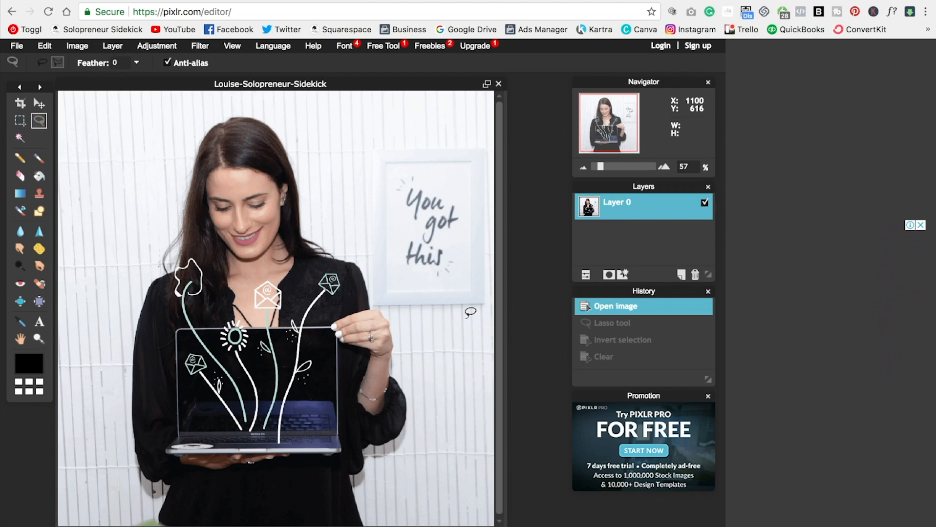
mouse_move(56, 63)
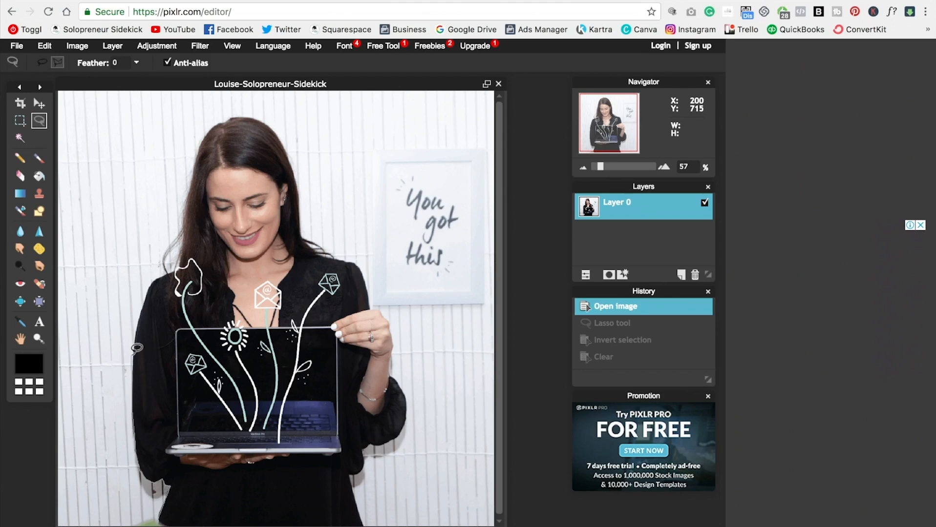
mouse_move(151, 299)
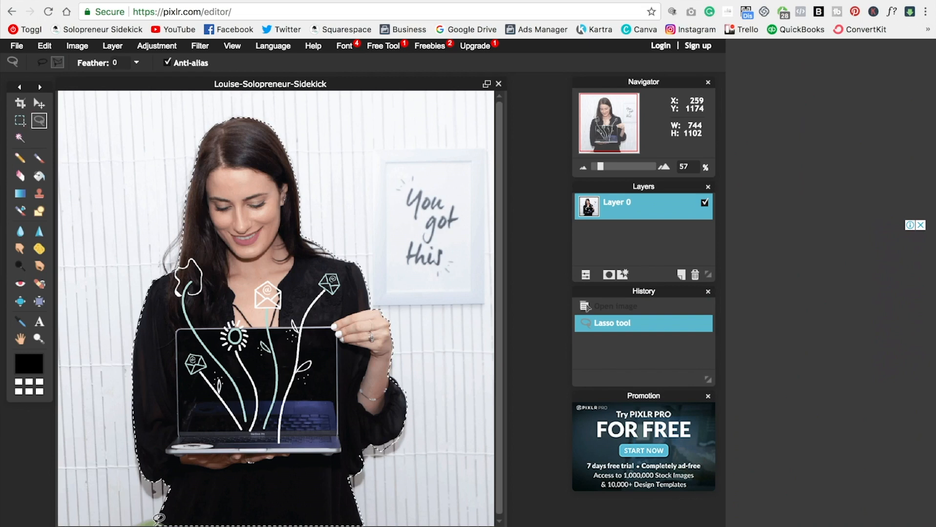
Invert the lasso selection and clear the background around the woman, then deselect
click(44, 46)
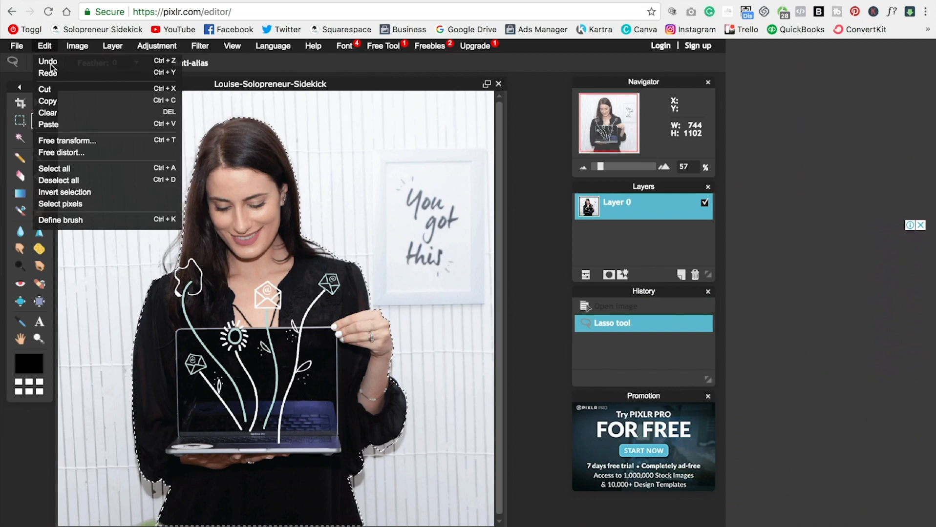
click(47, 112)
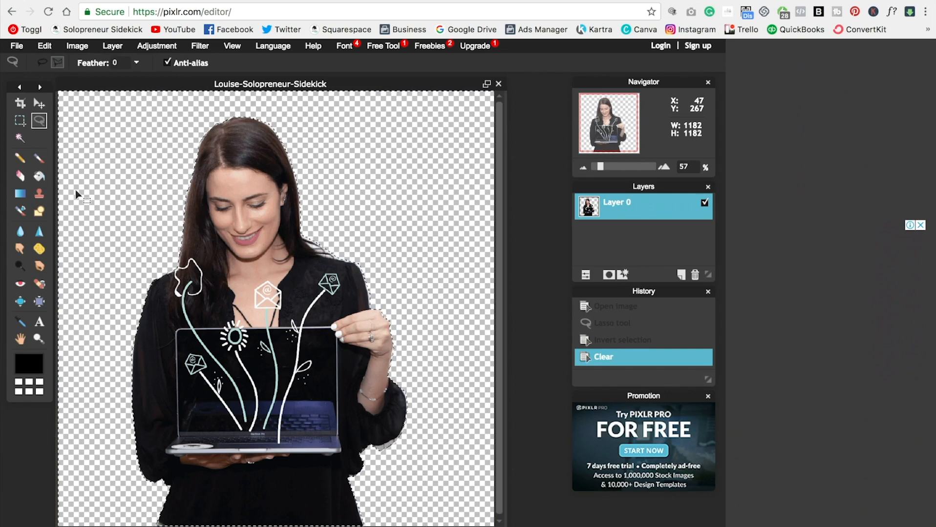
click(20, 121)
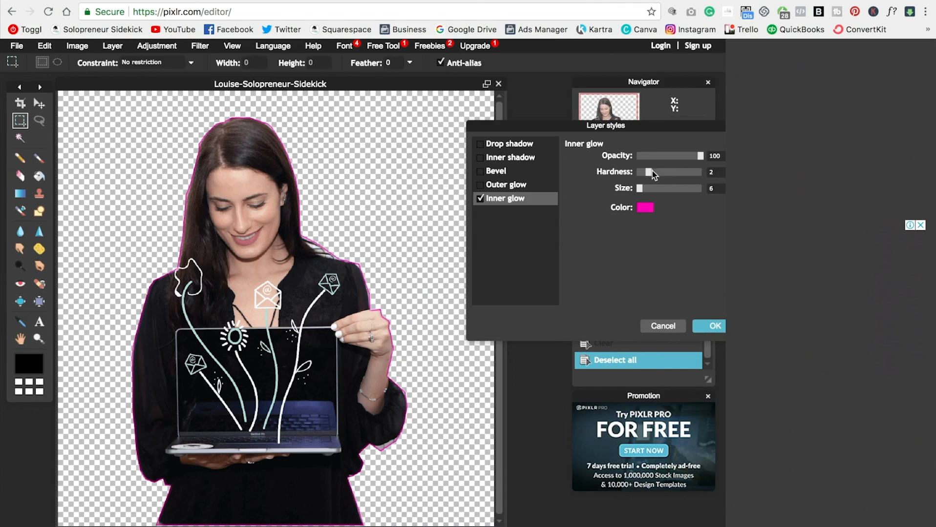
Adjust the Inner glow hardness slider to soften the pink outline's edge
drag(644, 172, 674, 172)
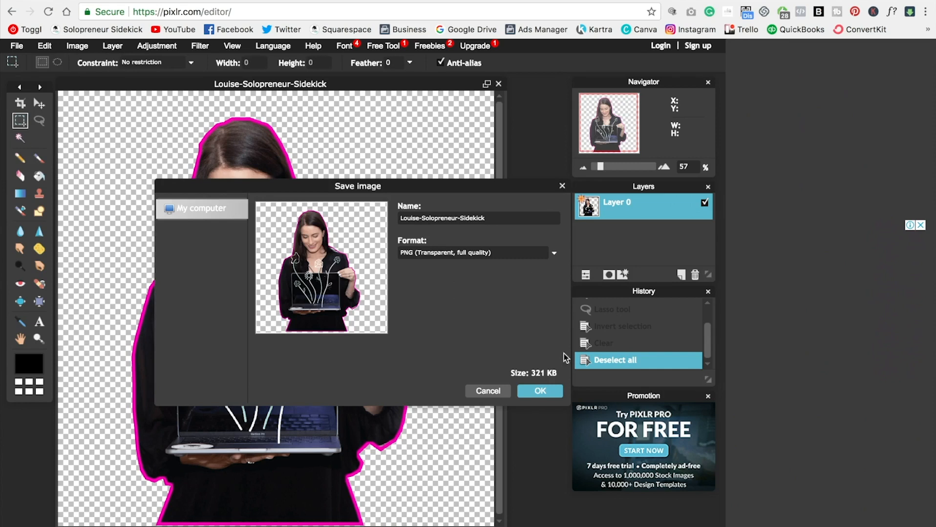
Confirm saving as PNG, bringing up the system Save As window on Downloads
click(539, 391)
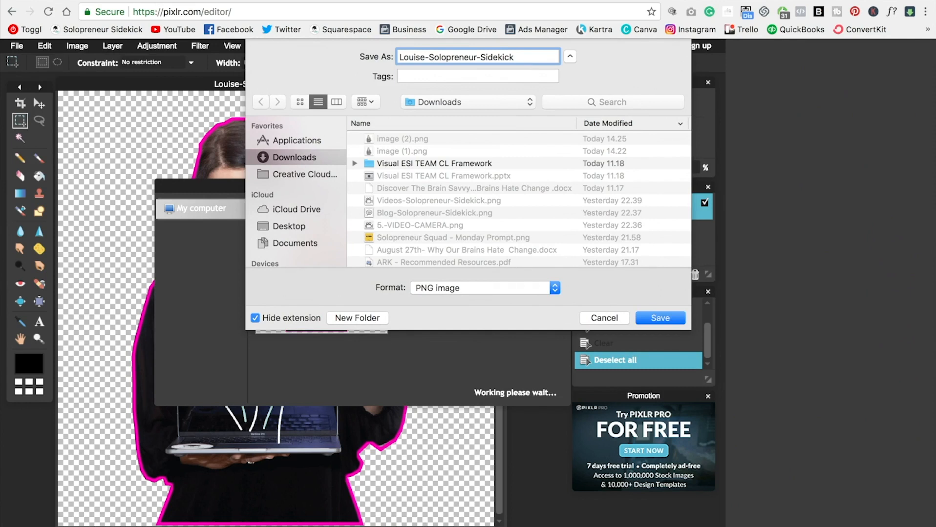